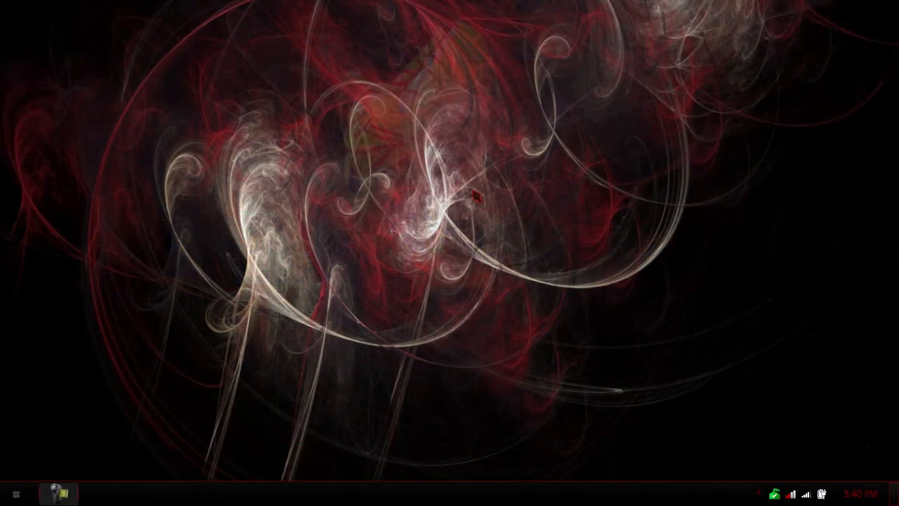
Open Windows Explorer from the taskbar to show the Documents library.
click(16, 493)
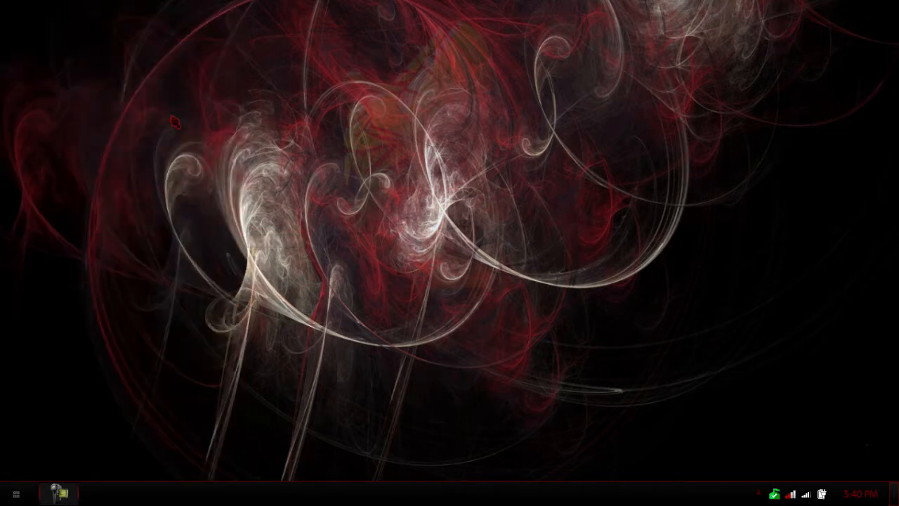
click(100, 493)
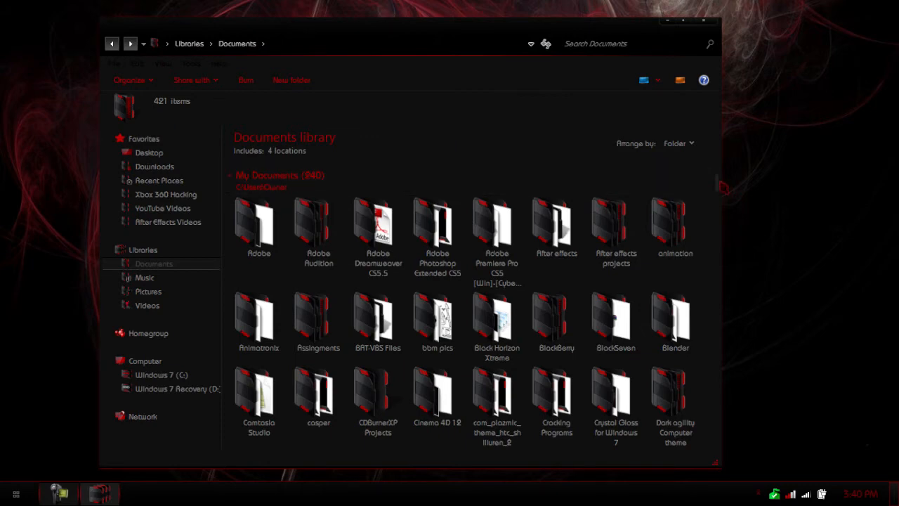
Navigate from Documents into HUD LAUNCH, then Important Tools, to reach the 7tsp folder.
scroll(down, 3)
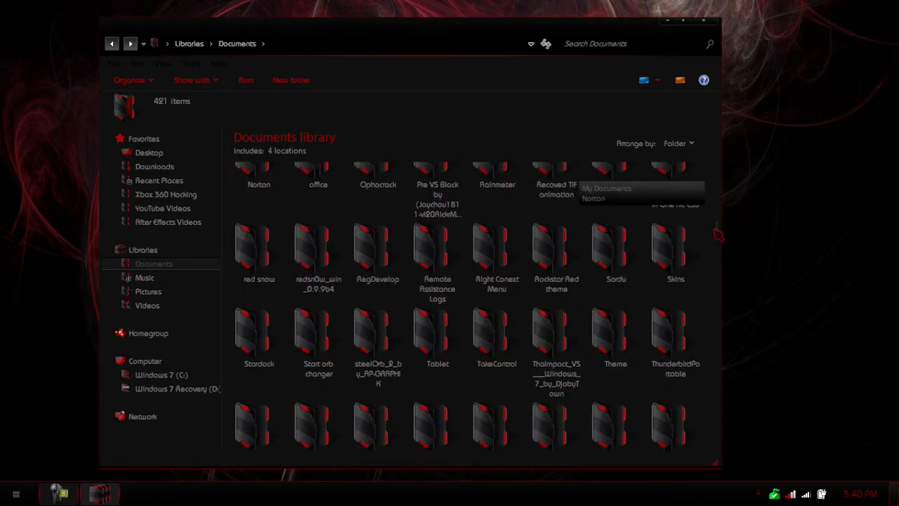
click(616, 253)
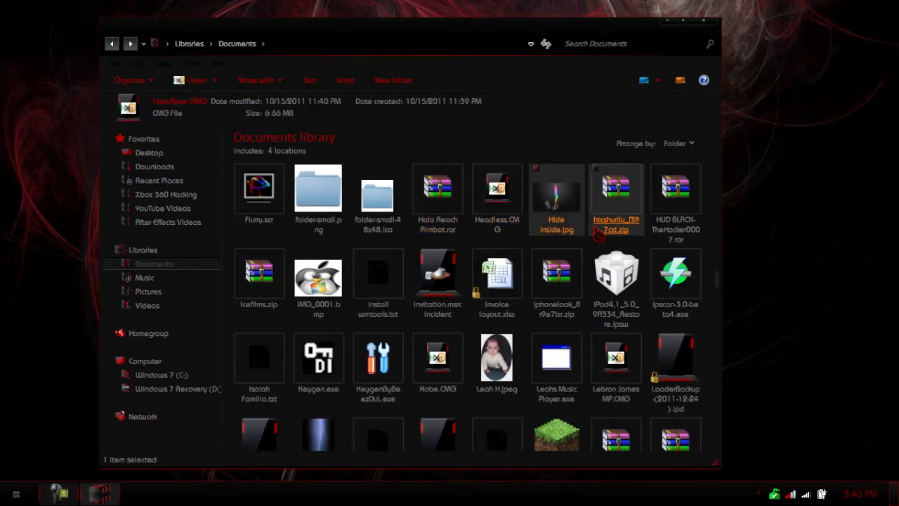
click(676, 200)
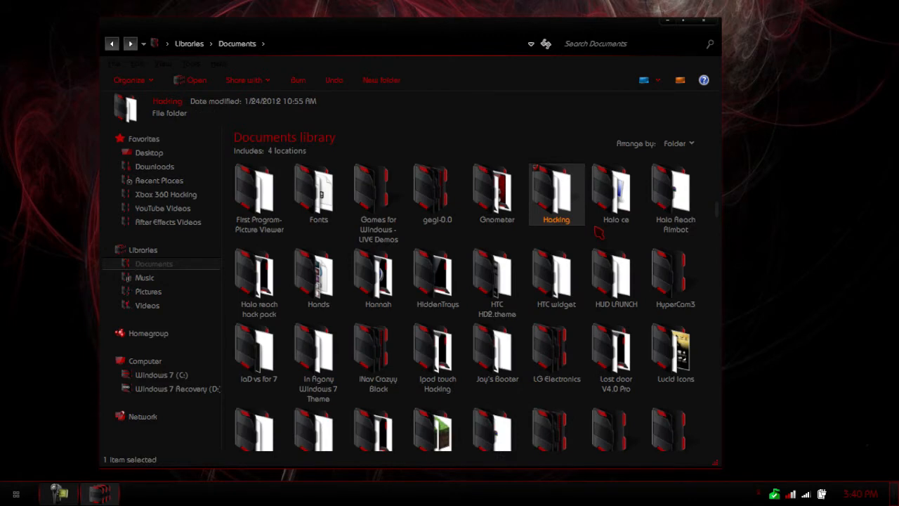
double_click(616, 274)
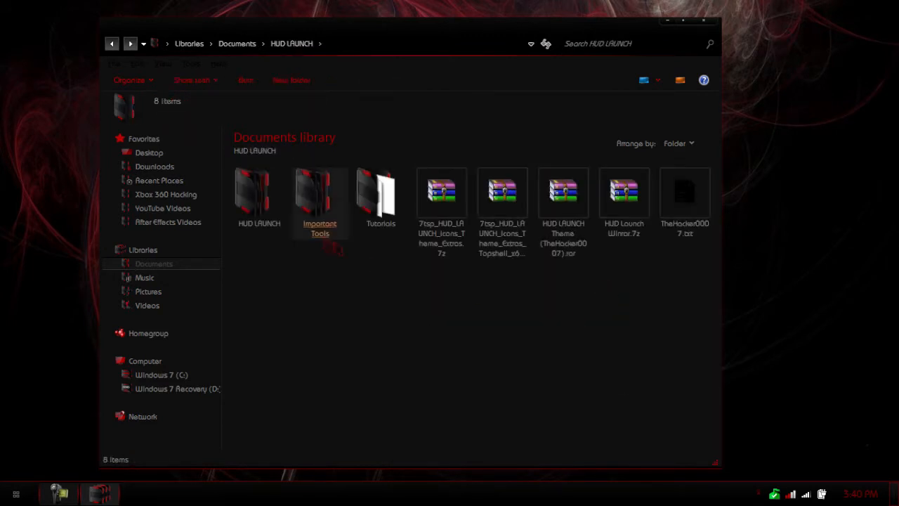
double_click(320, 193)
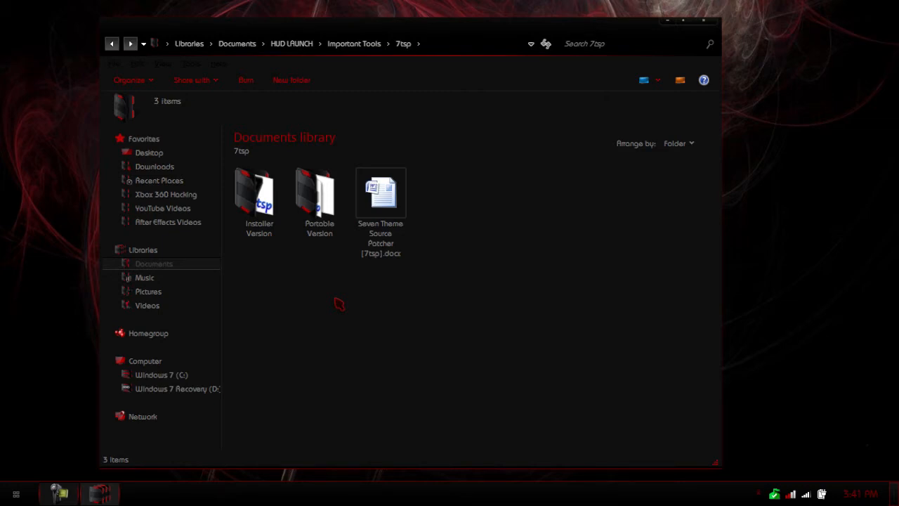
Enter the Portable Version folder and launch the portable 7tsp executable.
click(320, 193)
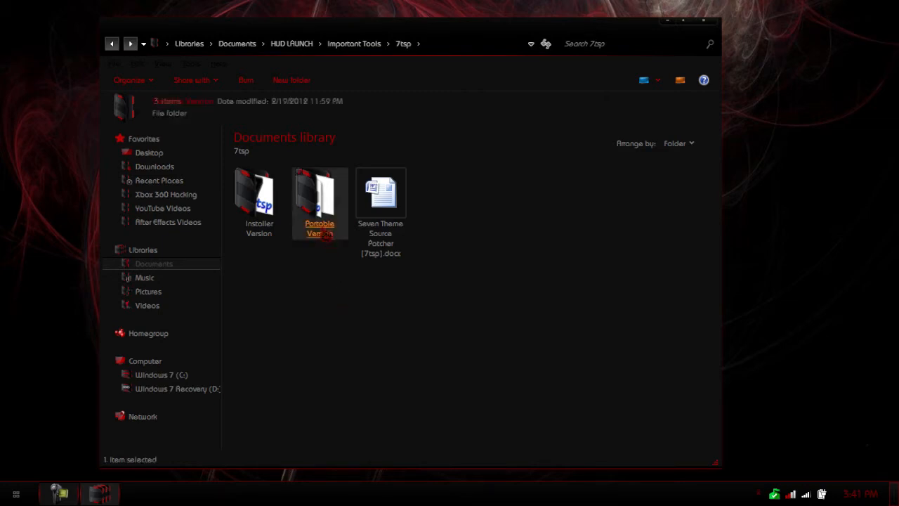
double_click(320, 204)
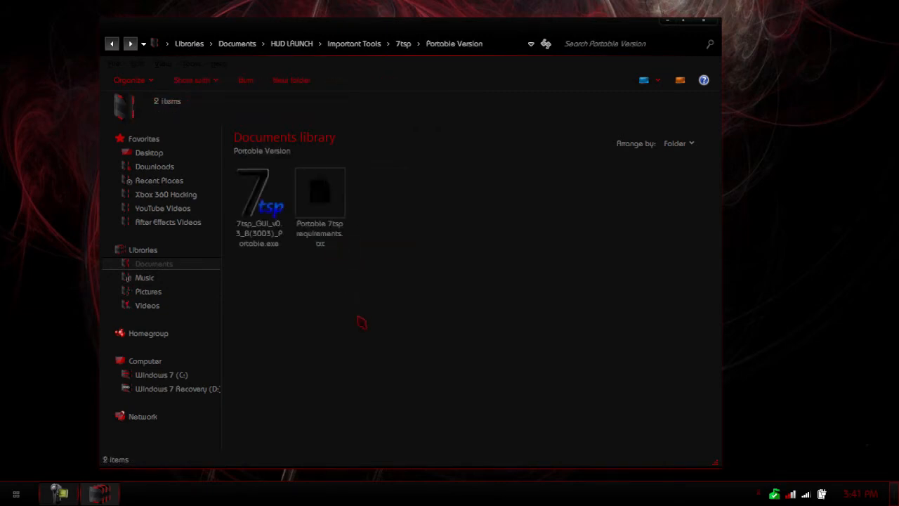
click(258, 204)
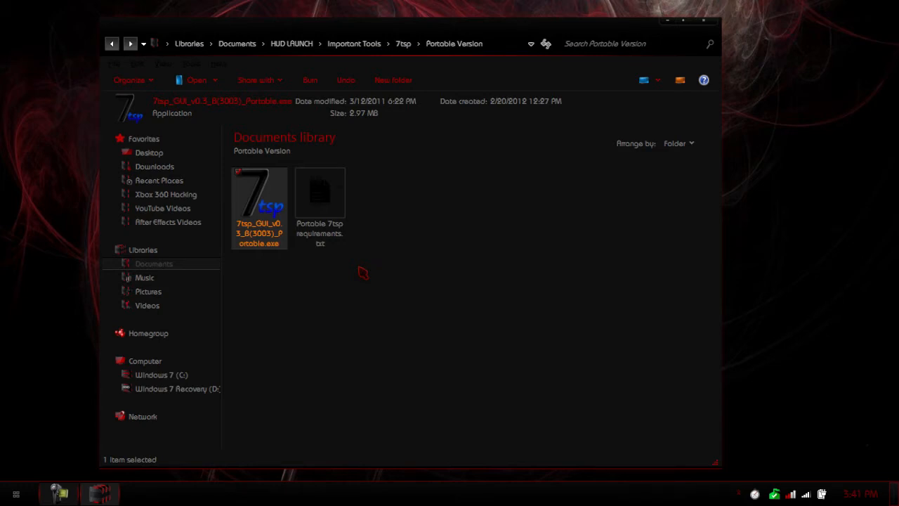
double_click(260, 201)
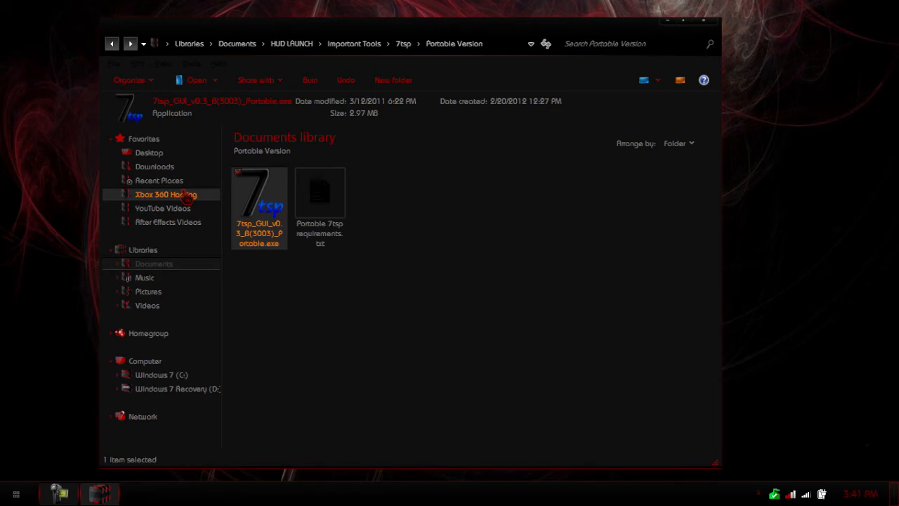
Run 7tsp_GUI portable.exe and wait for the patcher window with the HUD RED pack.
double_click(259, 193)
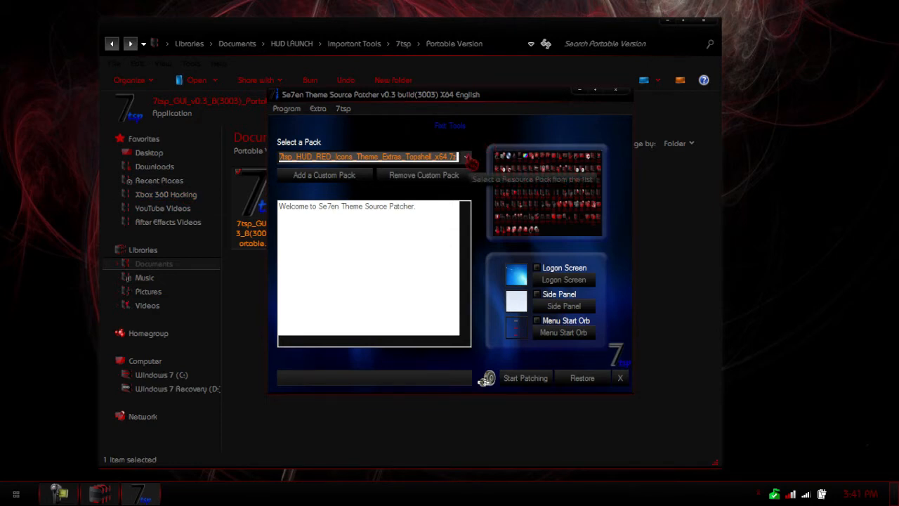
mouse_move(432, 242)
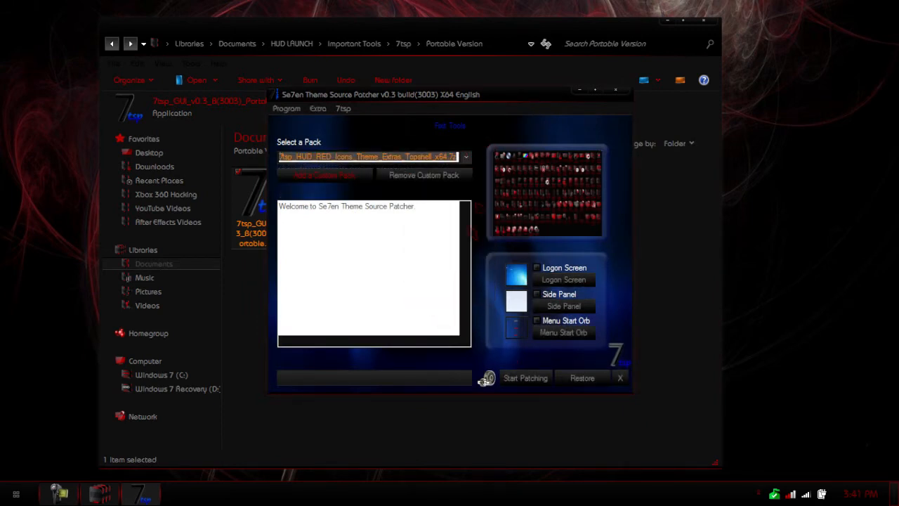
mouse_move(526, 378)
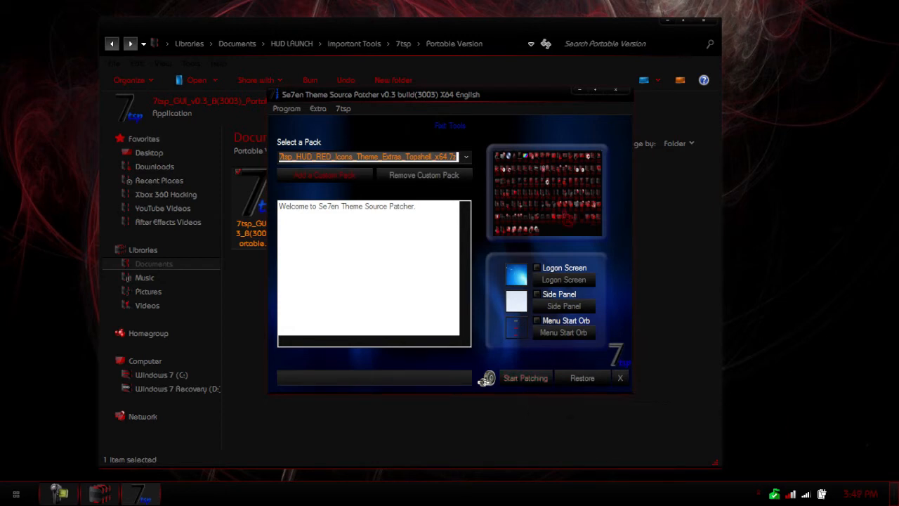
mouse_move(569, 218)
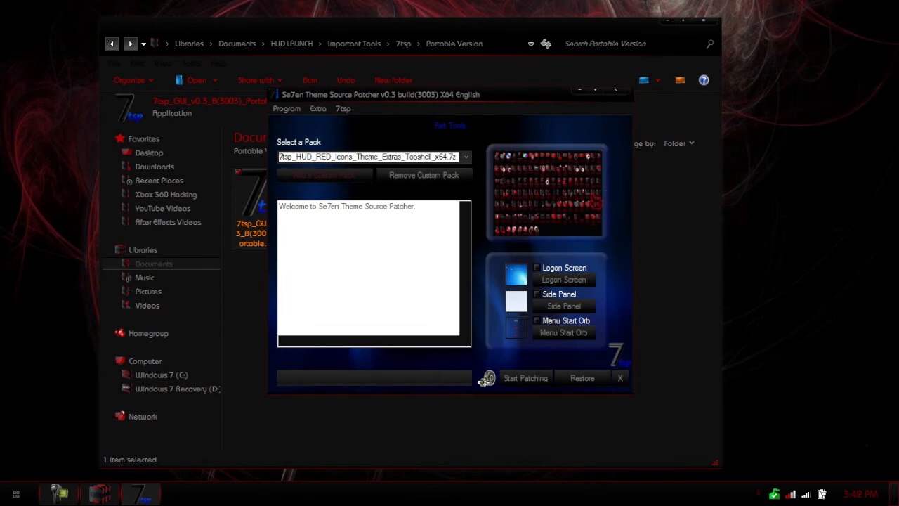
Select Rockstar Red Topshell x64 7tsp pack.7z from the Select a Pack dropdown.
click(465, 156)
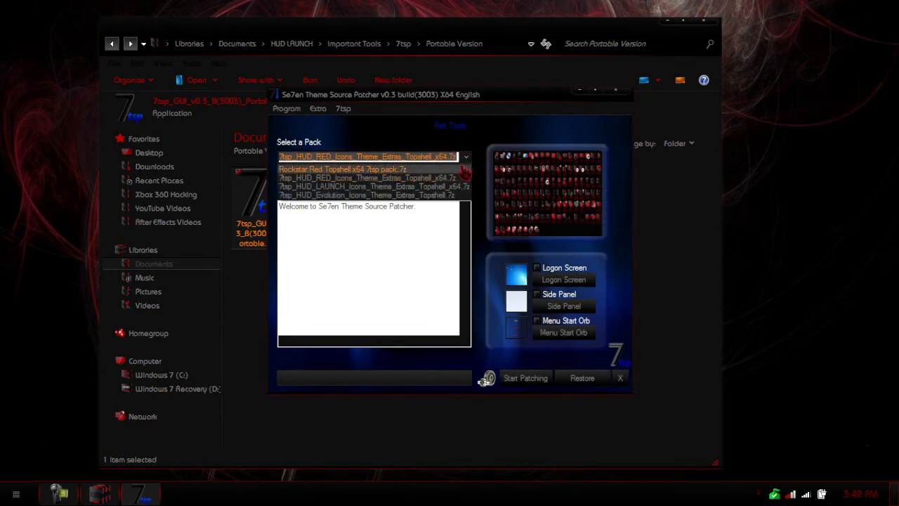
click(342, 169)
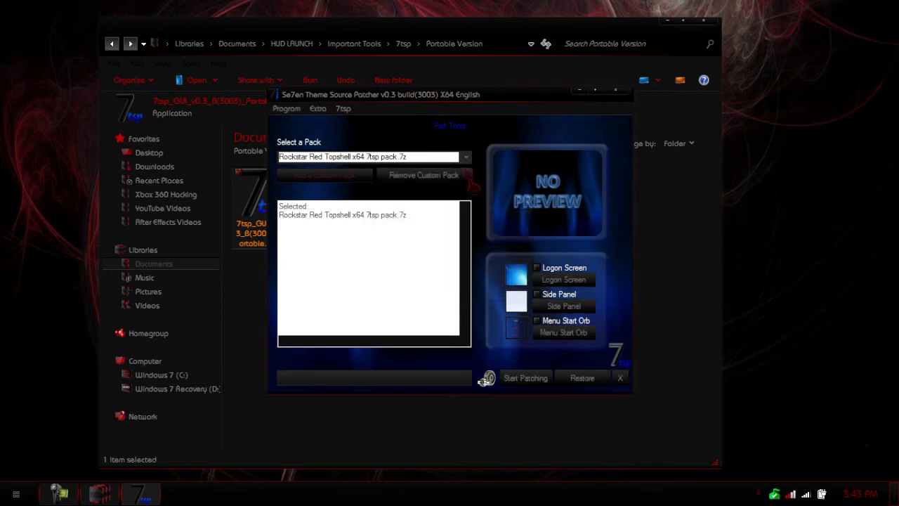
Select 7tsp_HUD_LAUNCH_Icons_Theme_Extras_Topshell_x64.7z from the Select a Pack dropdown.
click(466, 157)
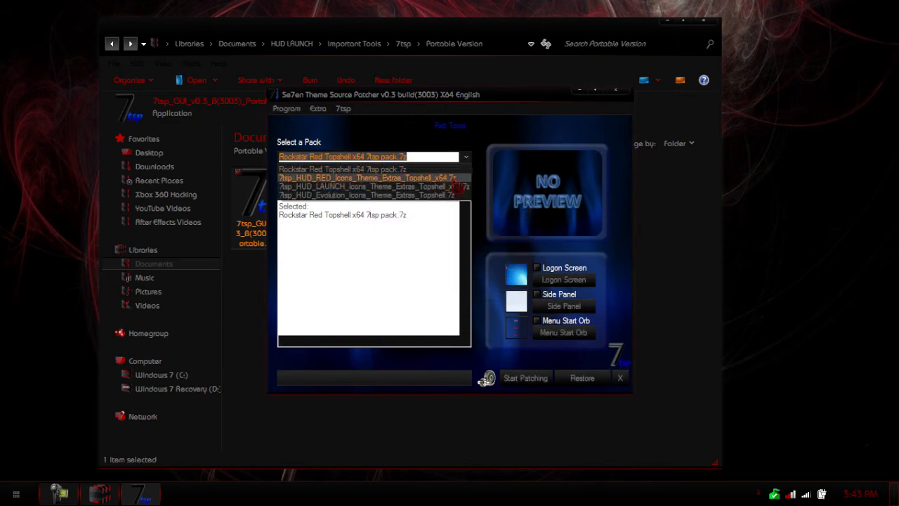
click(370, 187)
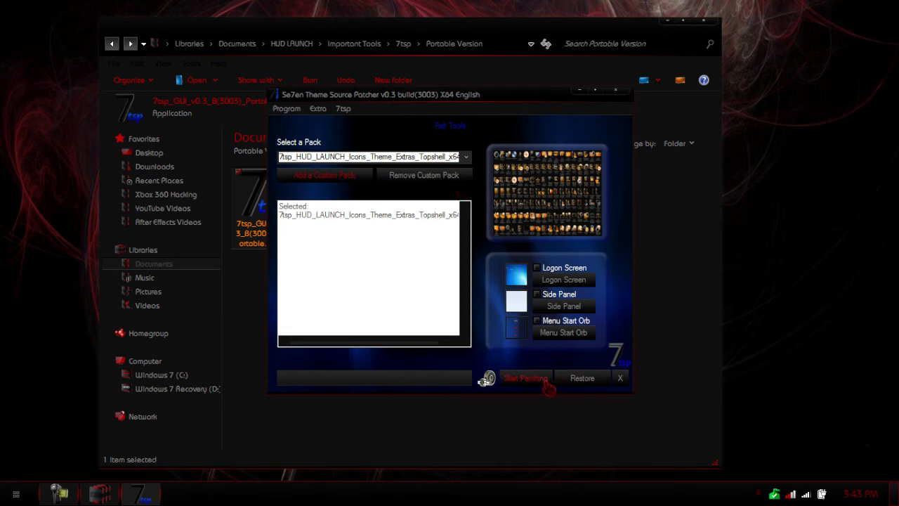
mouse_move(525, 378)
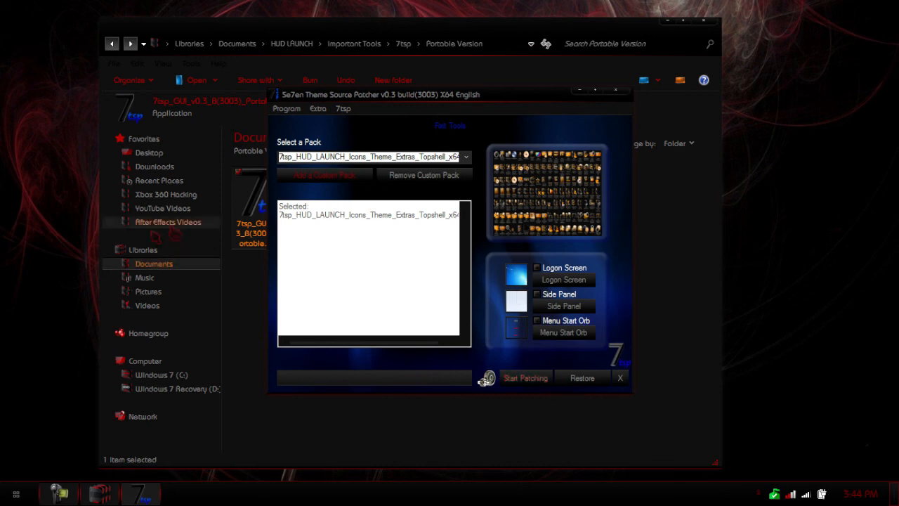
Close the 7TSP patcher window, returning to the Portable Version folder.
click(619, 378)
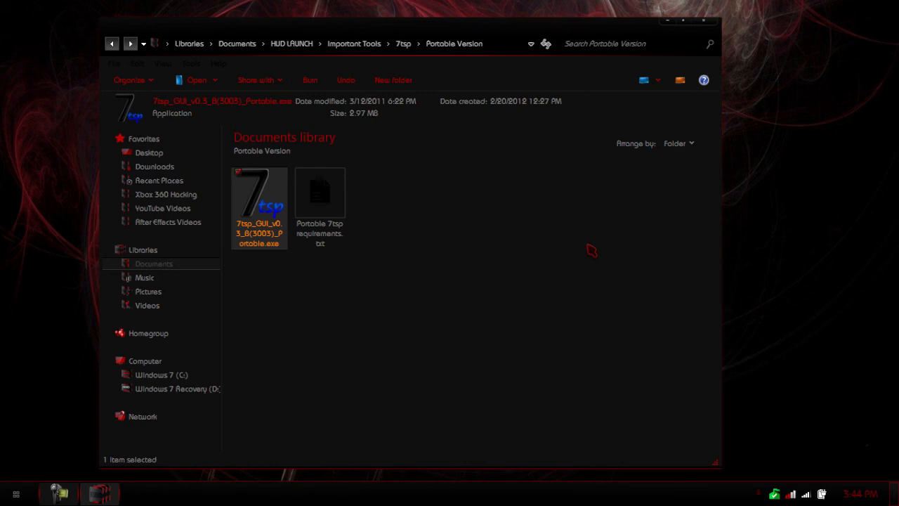
mouse_move(607, 250)
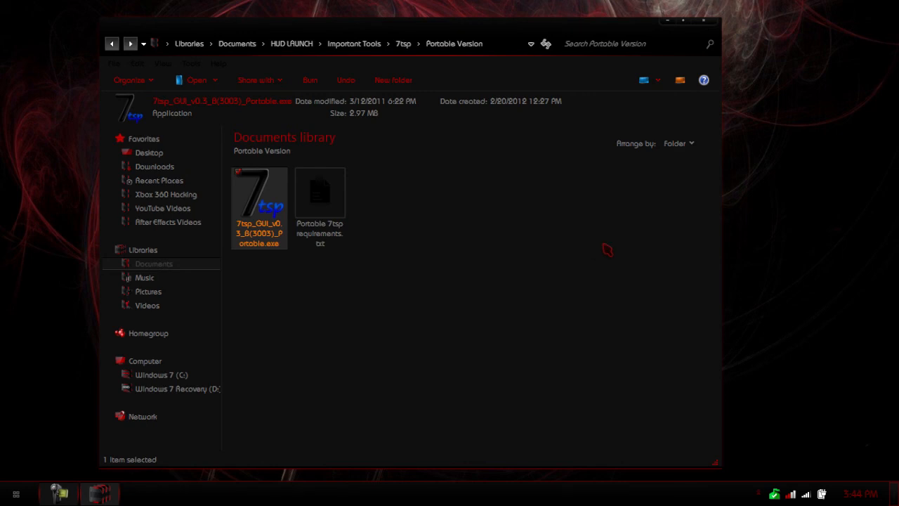